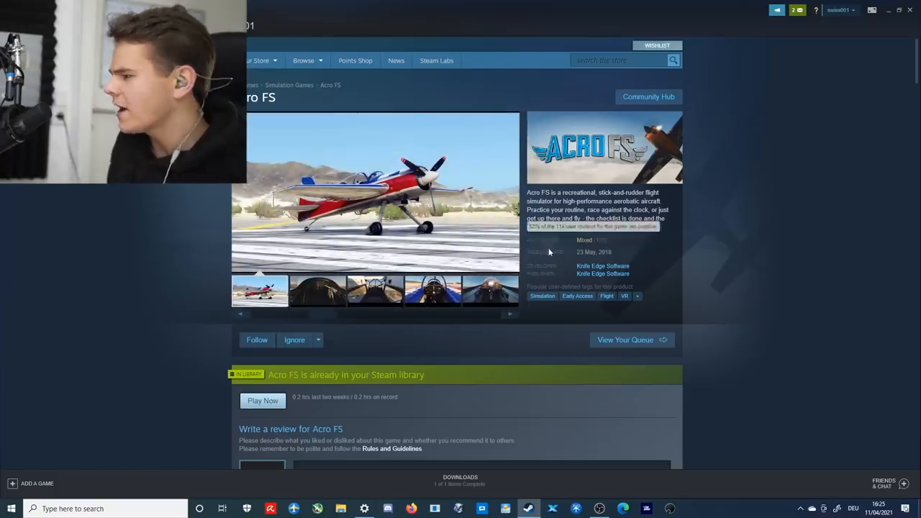
- Read through the Steam customer reviews of Acro FS
{"action": "left_click", "coordinate": [374, 291]}
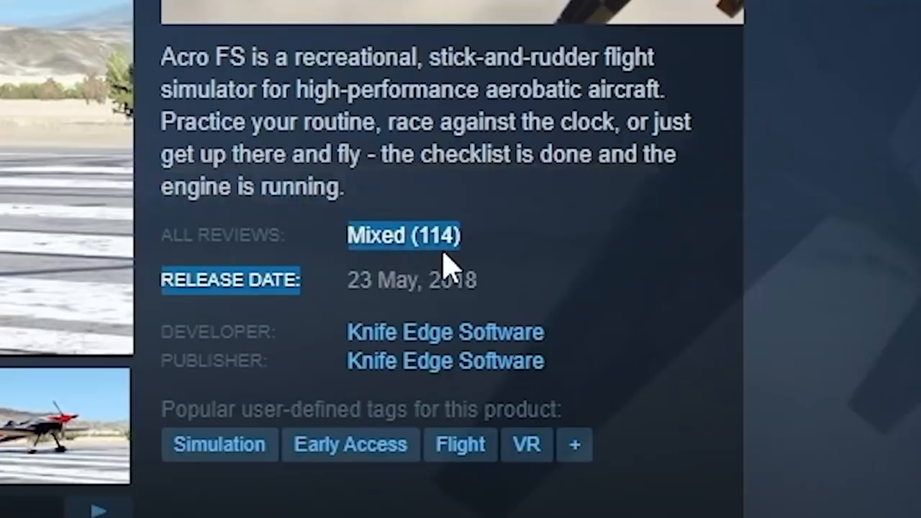
{"action": "left_click", "coordinate": [404, 234]}
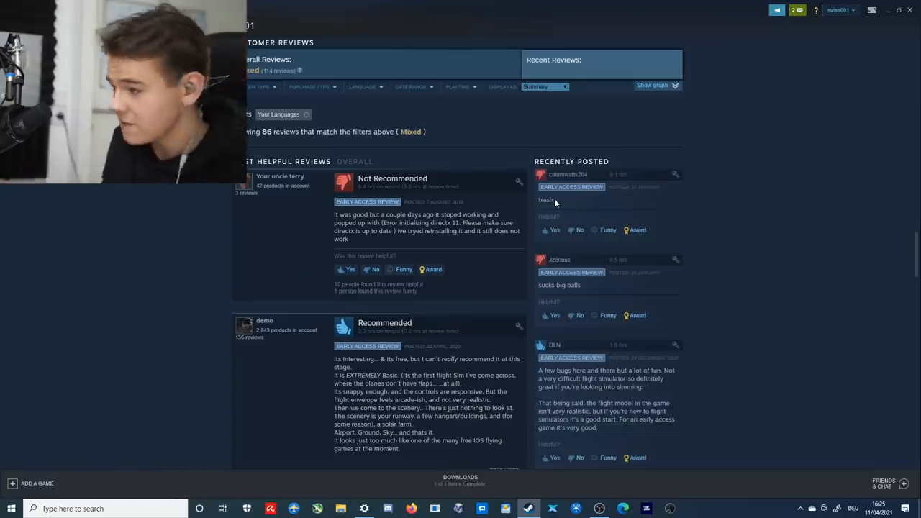
{"action": "scroll", "scroll_direction": "down", "scroll_amount": 3}
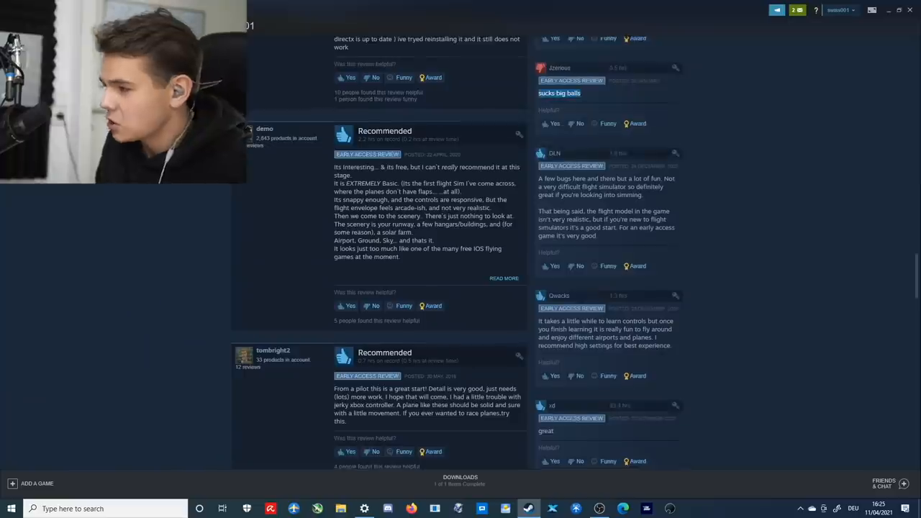
{"action": "scroll", "scroll_direction": "down", "scroll_amount": 3}
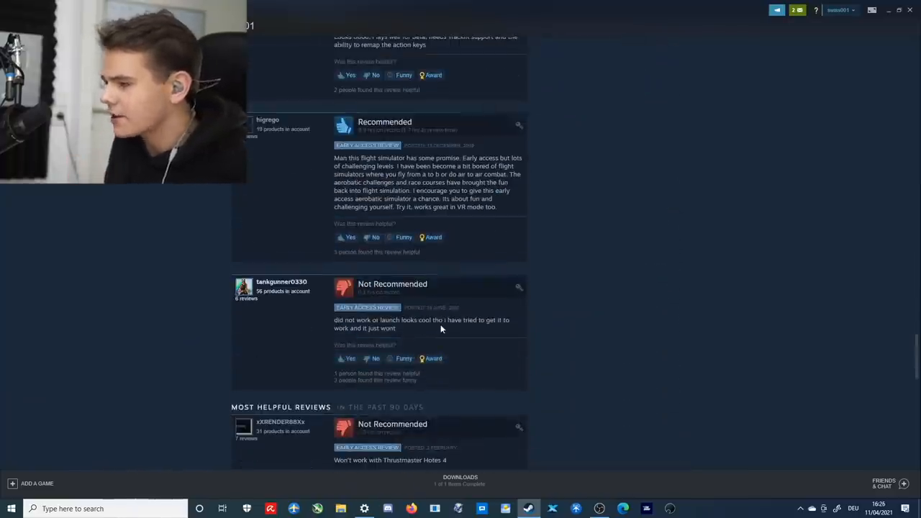
{"action": "scroll", "scroll_direction": "down", "scroll_amount": 3}
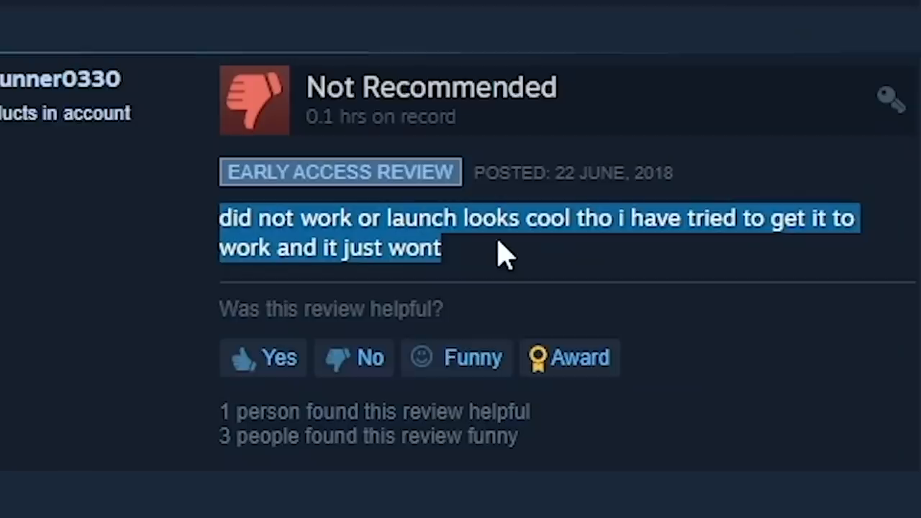
{"action": "scroll", "scroll_direction": "down", "scroll_amount": 3}
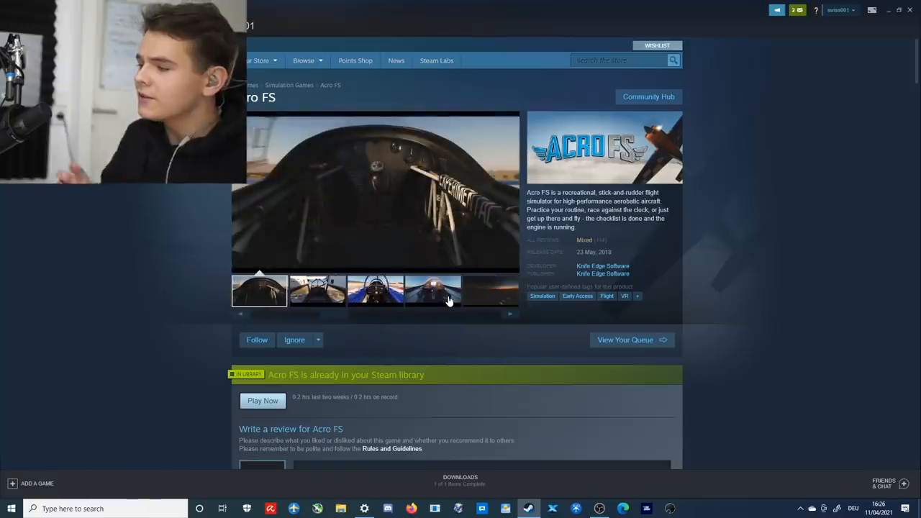
- Browse a screenshot and the description, then launch Acro FS from its store page
{"action": "left_click", "coordinate": [317, 291]}
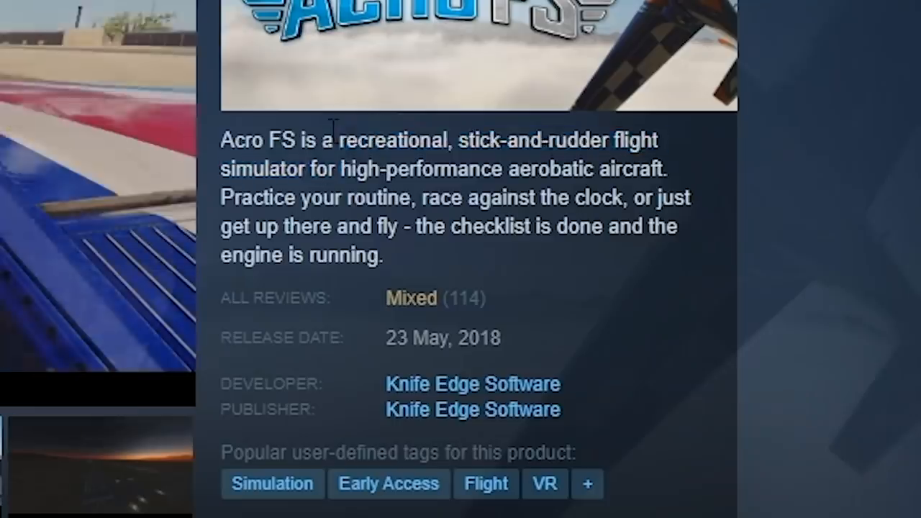
{"action": "left_click_drag", "start_coordinate": [338, 140], "coordinate": [655, 170]}
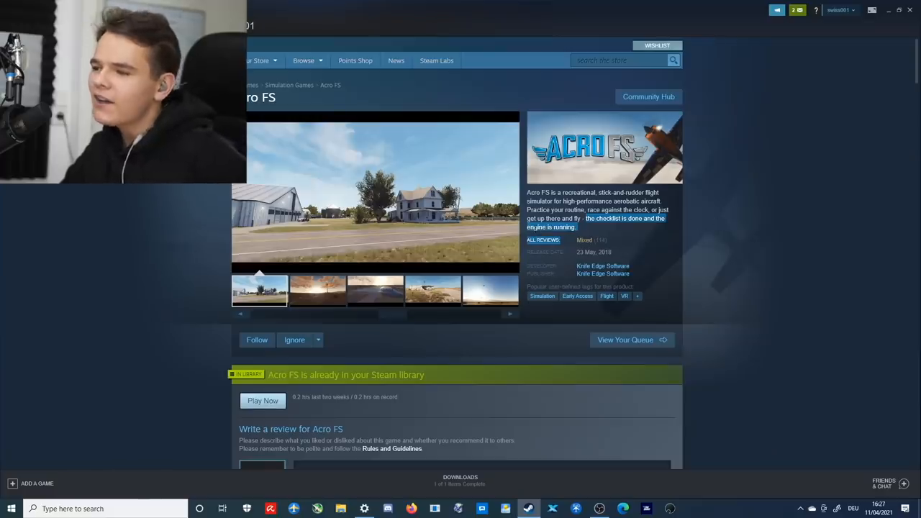
{"action": "scroll", "scroll_direction": "down", "scroll_amount": 3}
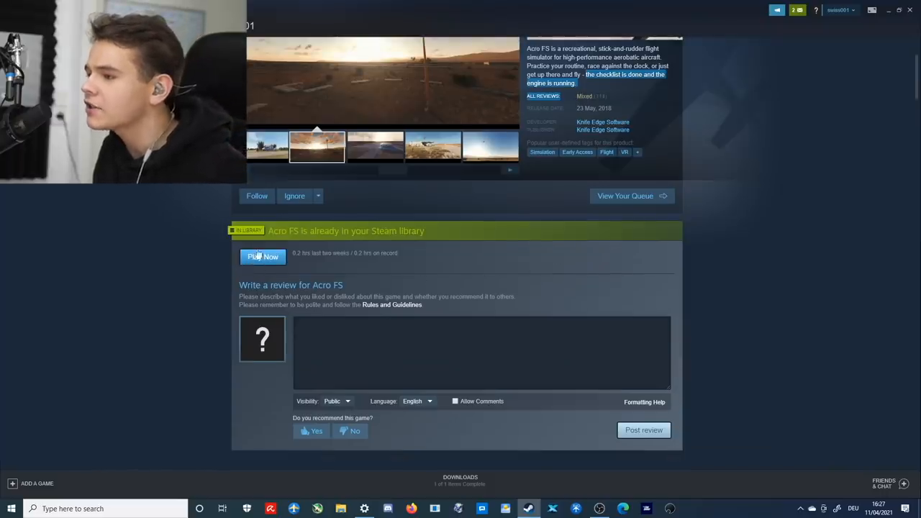
{"action": "left_click", "coordinate": [263, 257]}
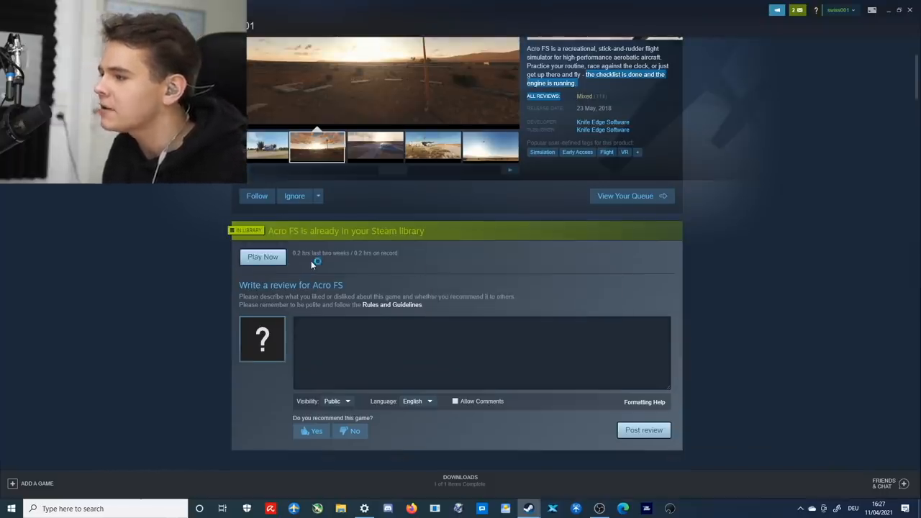
{"action": "left_click", "coordinate": [263, 257]}
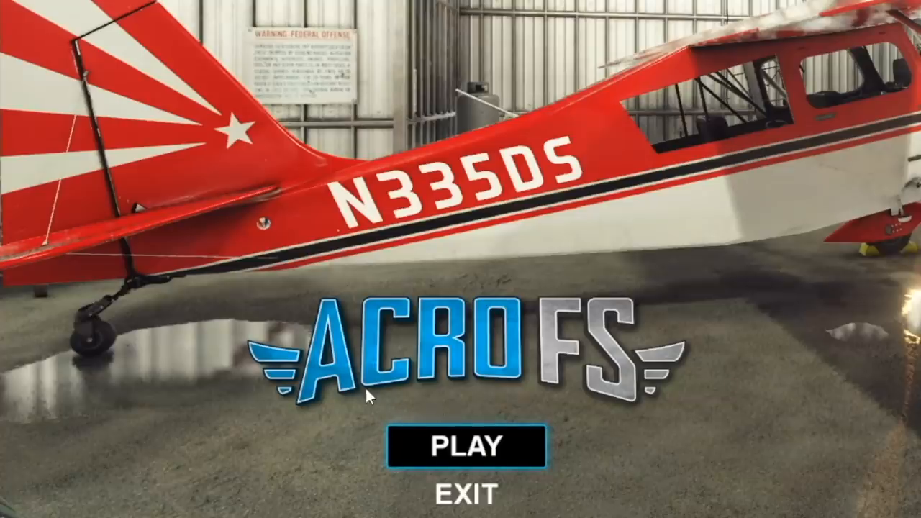
- Enter Practice mode and bring up the aircraft list, viewing the Extra 330SC 'Fuzz Machine'
{"action": "left_click", "coordinate": [460, 446]}
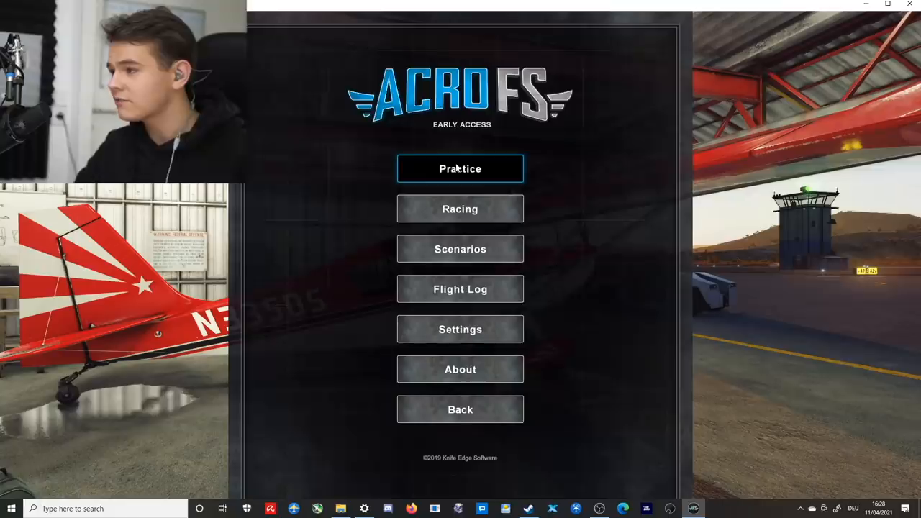
{"action": "left_click", "coordinate": [460, 169]}
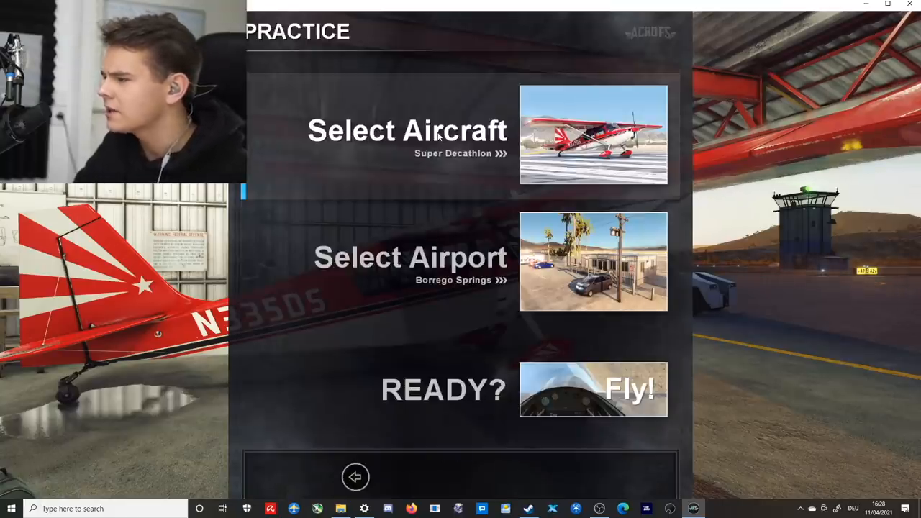
{"action": "left_click", "coordinate": [407, 131]}
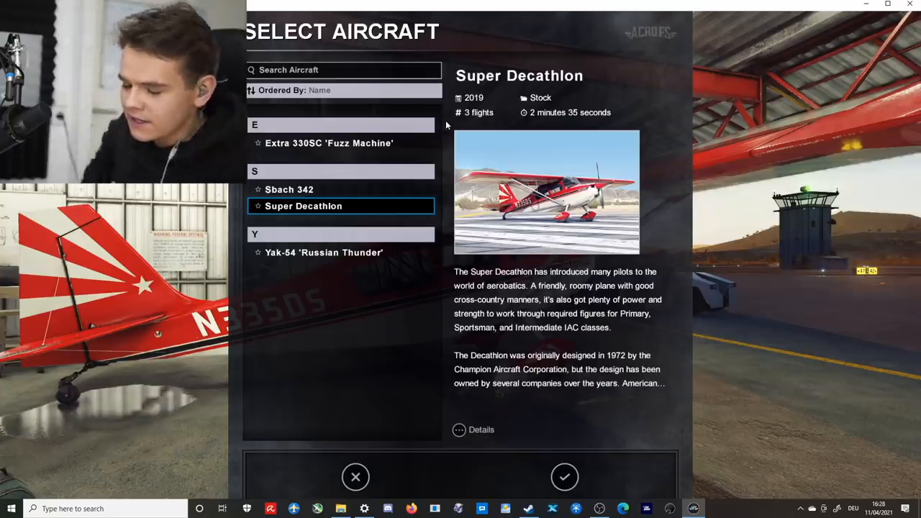
{"action": "left_click", "coordinate": [329, 143]}
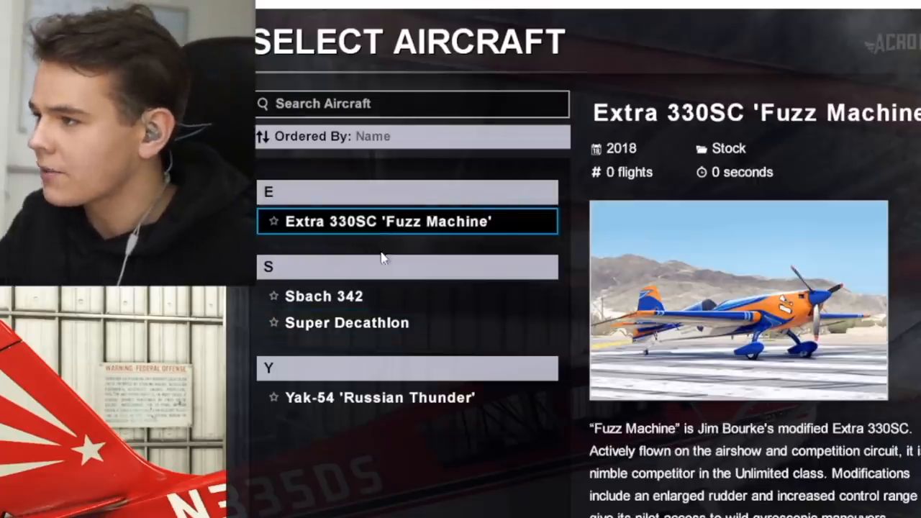
- Compare the Sbach 342, then confirm the Super Decathlon as the practice aircraft
{"action": "left_click", "coordinate": [324, 296]}
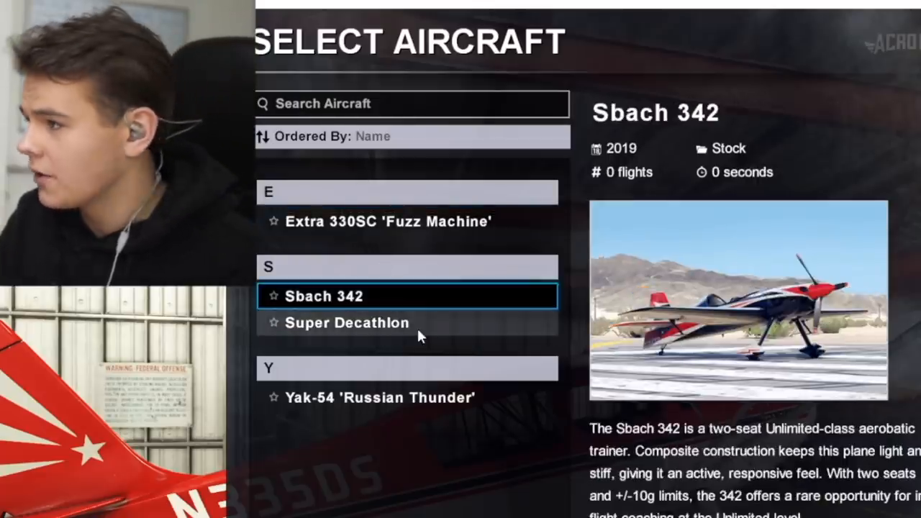
{"action": "left_click", "coordinate": [347, 323]}
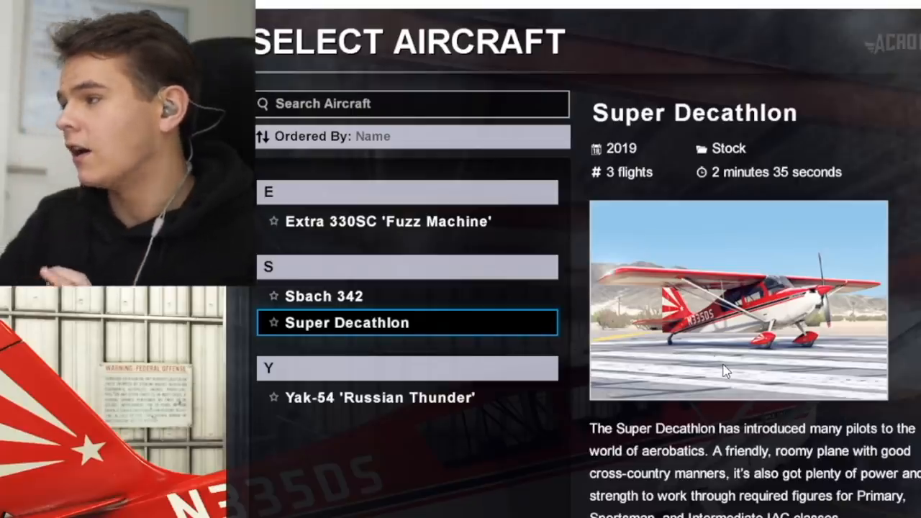
{"action": "left_click", "coordinate": [379, 398]}
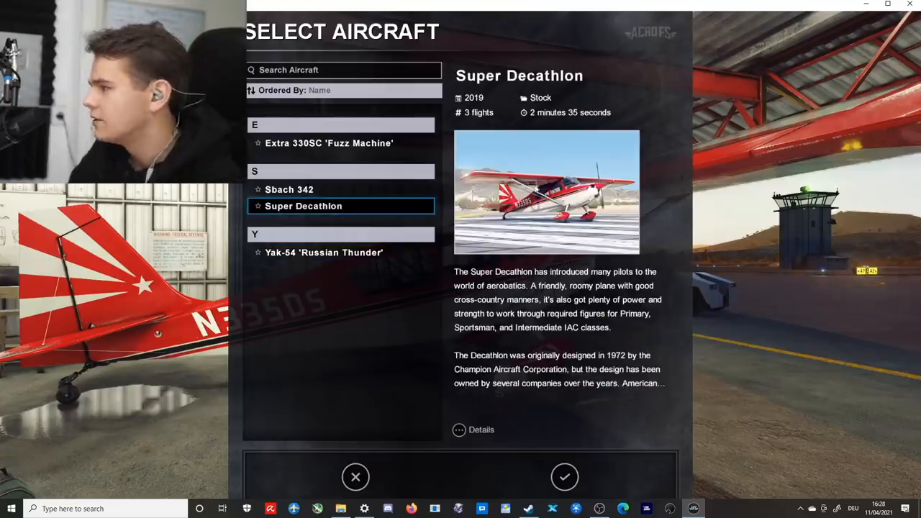
{"action": "left_click", "coordinate": [564, 477]}
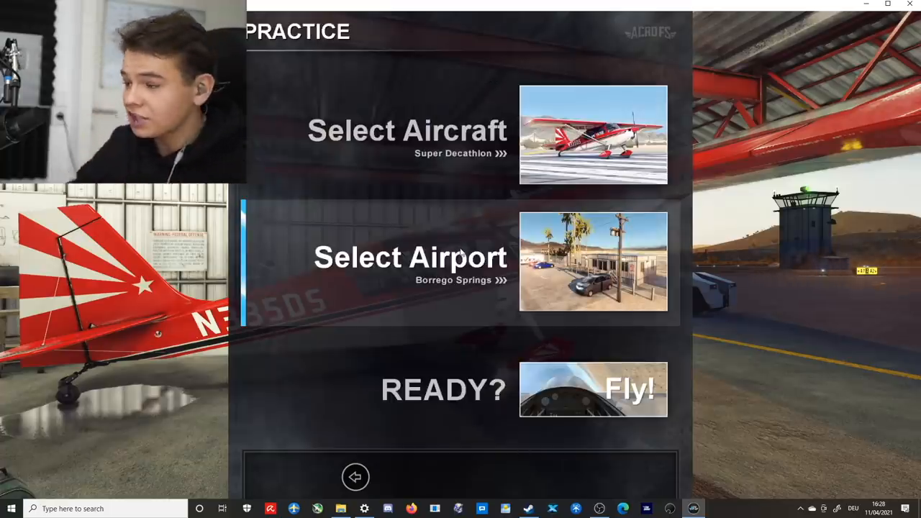
- Compare Borrego Springs Night, the Obstacle Course and Flight School, then choose Borrego Springs
{"action": "left_click", "coordinate": [410, 257]}
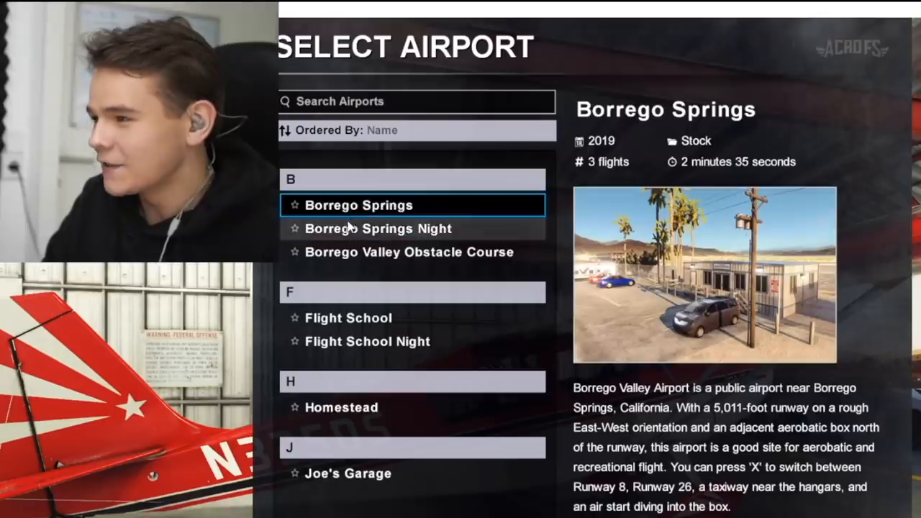
{"action": "left_click", "coordinate": [378, 229]}
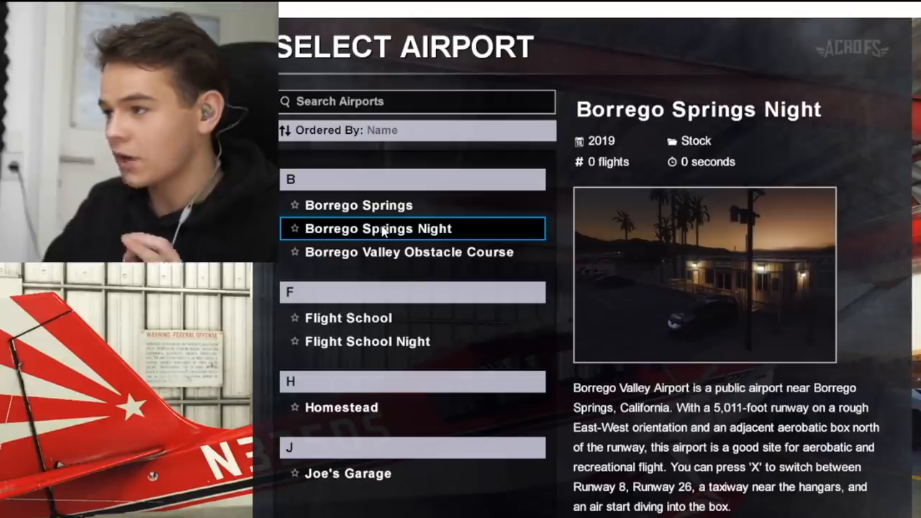
{"action": "left_click", "coordinate": [408, 252]}
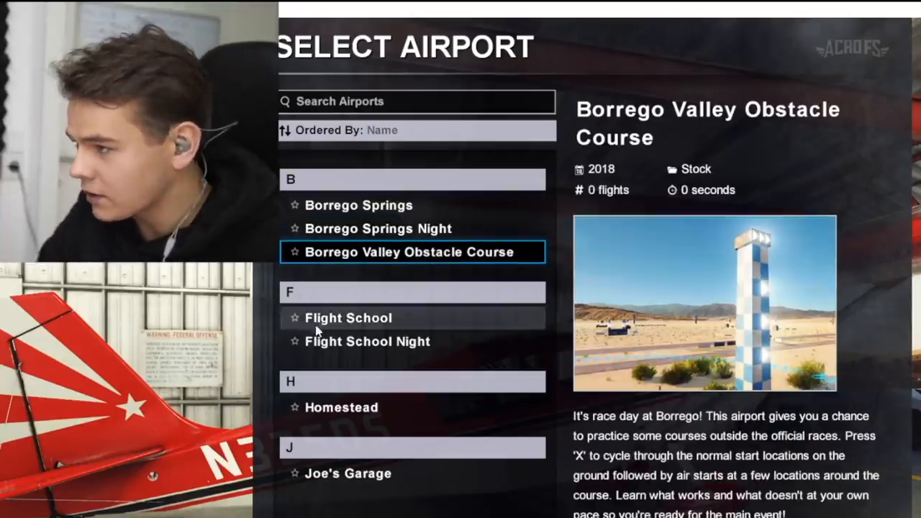
{"action": "left_click", "coordinate": [347, 473]}
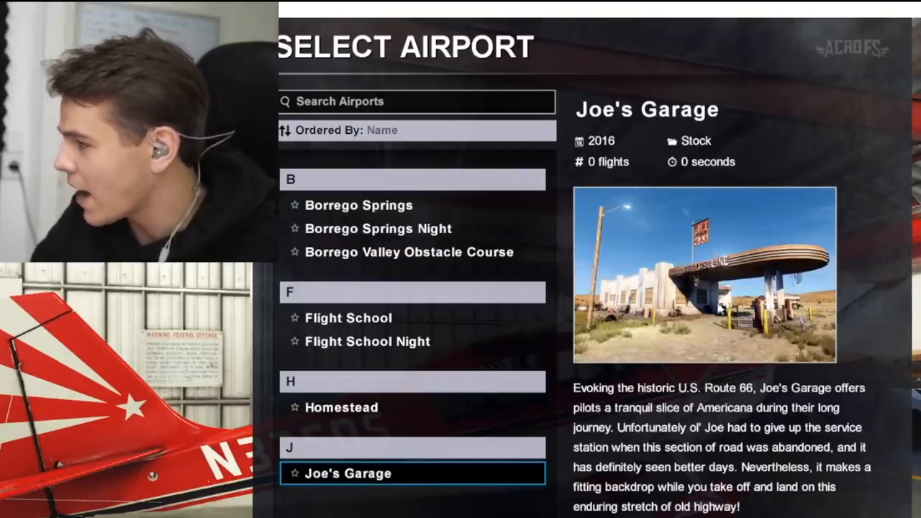
{"action": "mouse_move", "coordinate": [374, 205]}
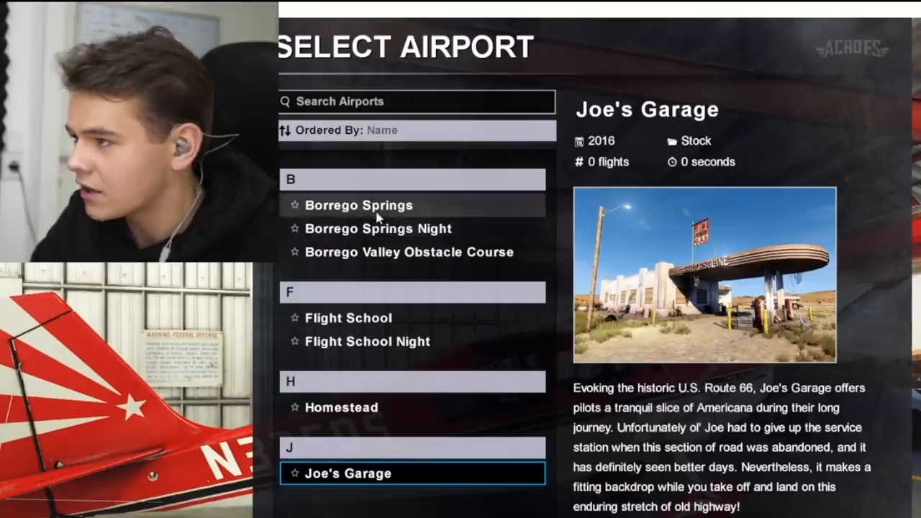
{"action": "left_click", "coordinate": [358, 205]}
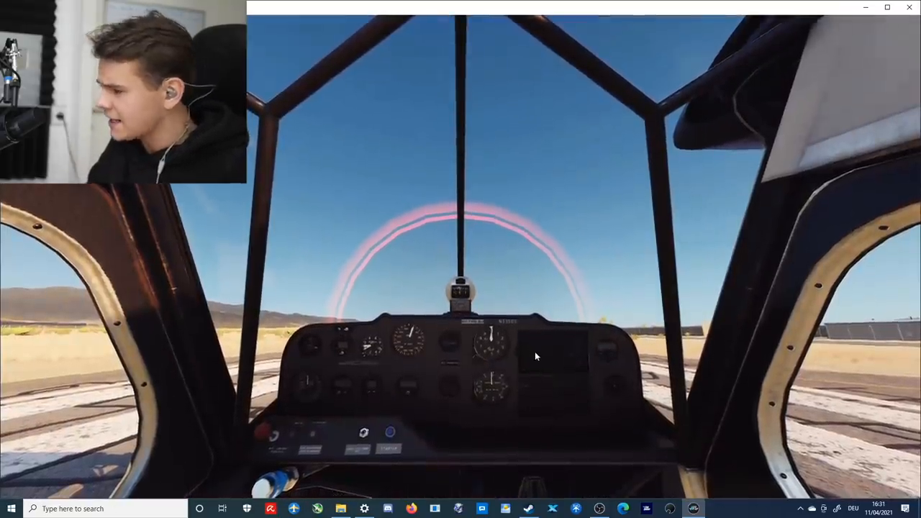
- View the parked Super Decathlon from outside, wing and rear cameras, then return to the cockpit
{"action": "key", "text": "f6"}
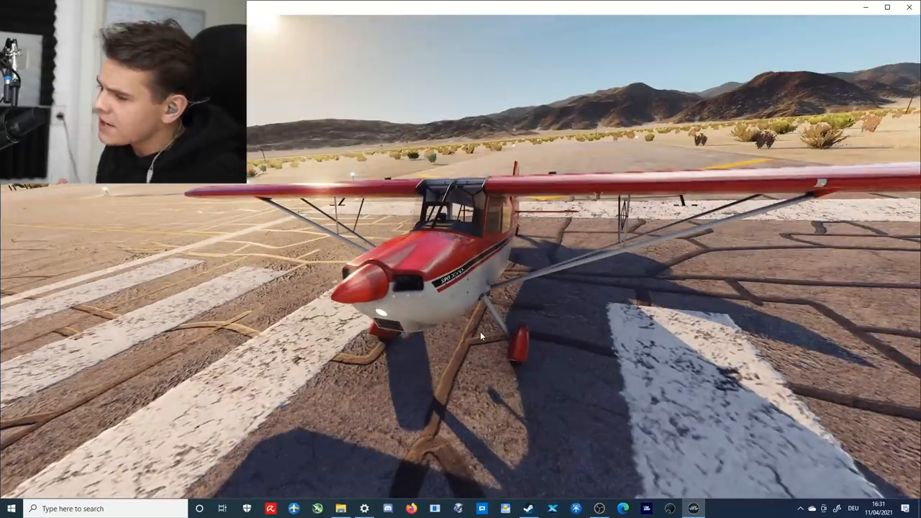
{"action": "mouse_move", "coordinate": [636, 364]}
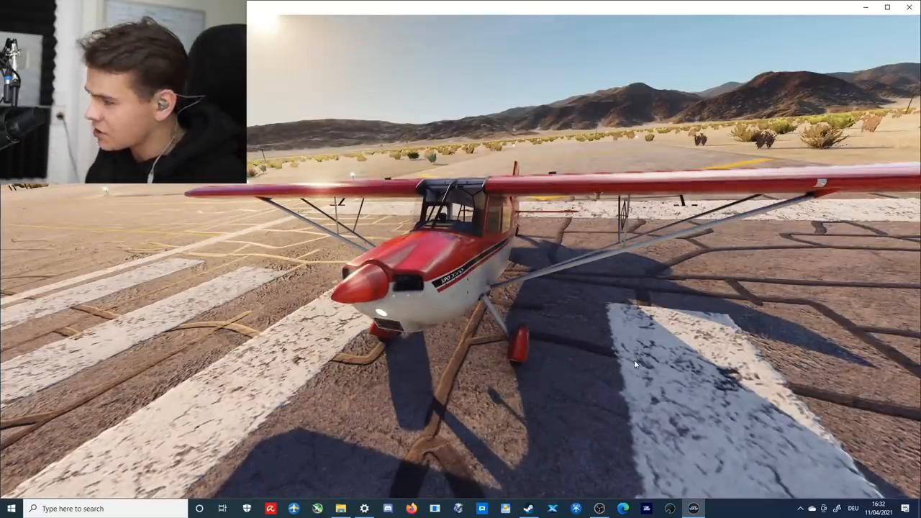
{"action": "key", "text": "F9"}
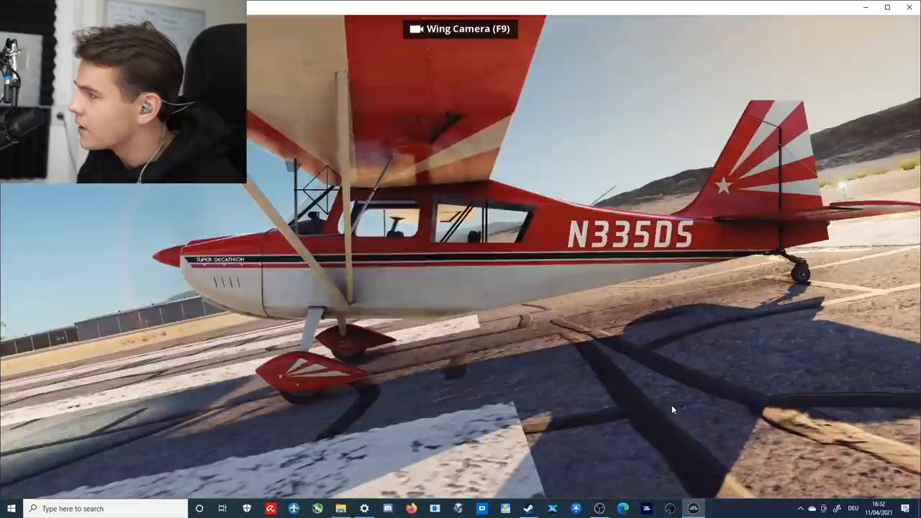
{"action": "key", "text": "F3"}
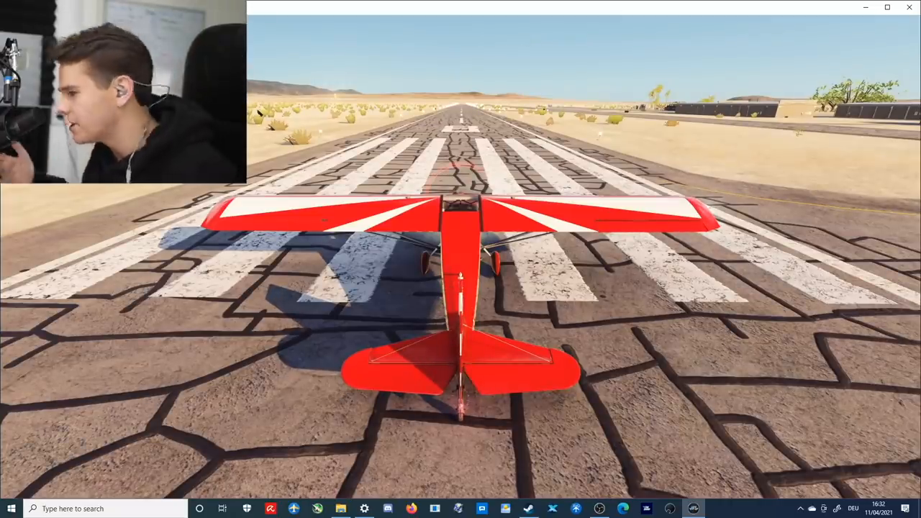
{"action": "key", "text": "F4"}
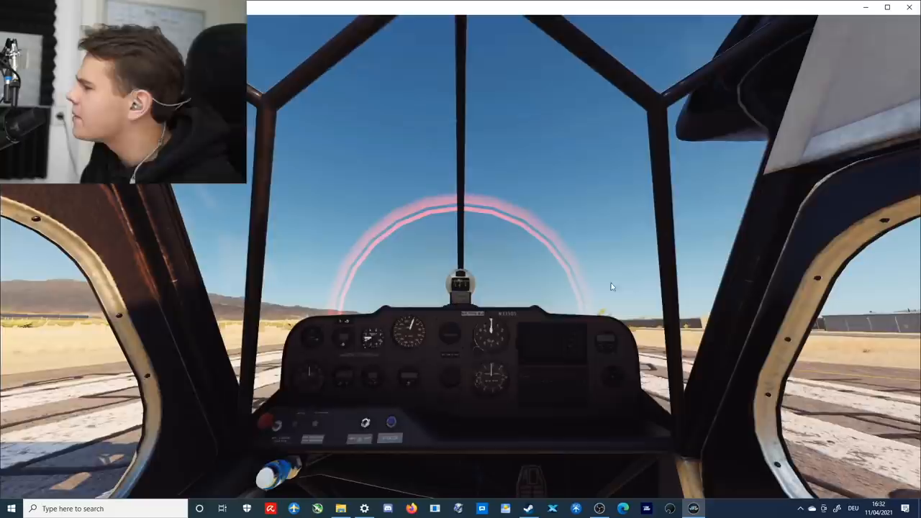
- Cycle the outside, tail, nose and front cameras around the parked plane
{"action": "key", "text": "f7"}
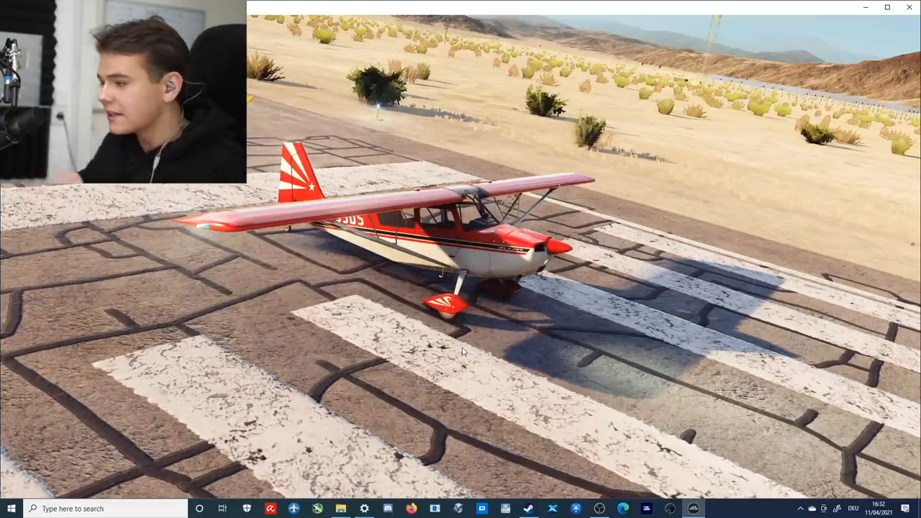
{"action": "key", "text": "F8"}
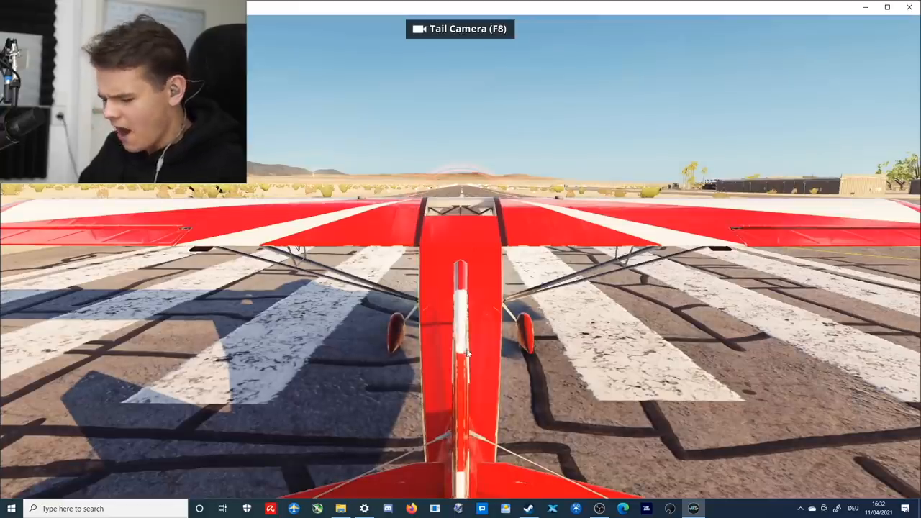
{"action": "key", "text": "F2"}
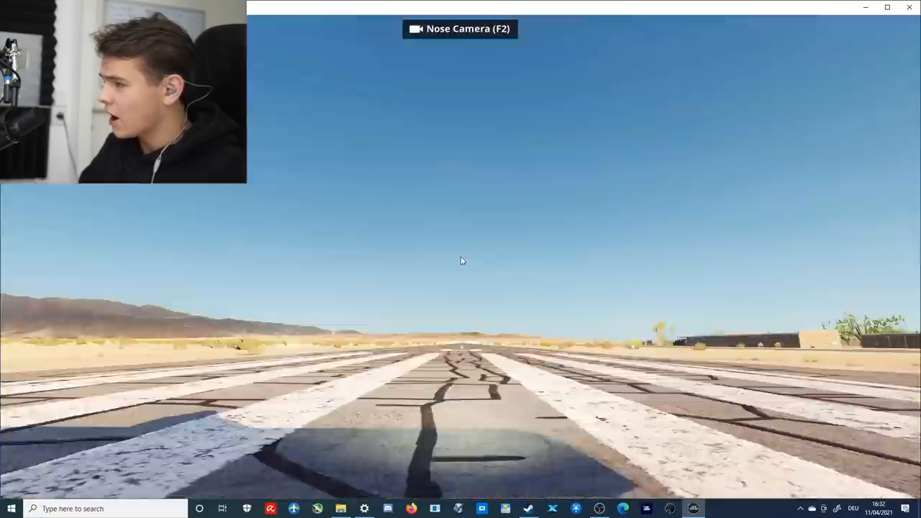
{"action": "key", "text": "f6"}
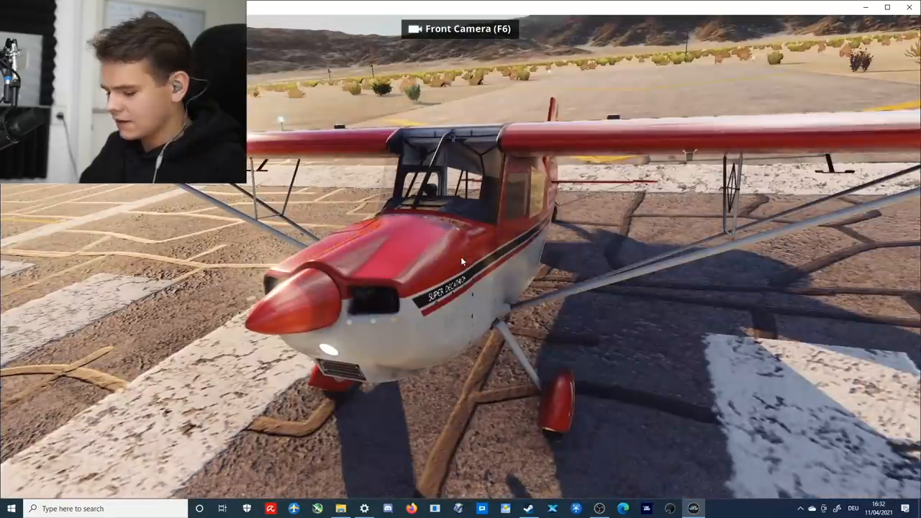
- Fly over the desert, watching from cockpit, chase and fixed ground cameras
{"action": "key", "text": "F5"}
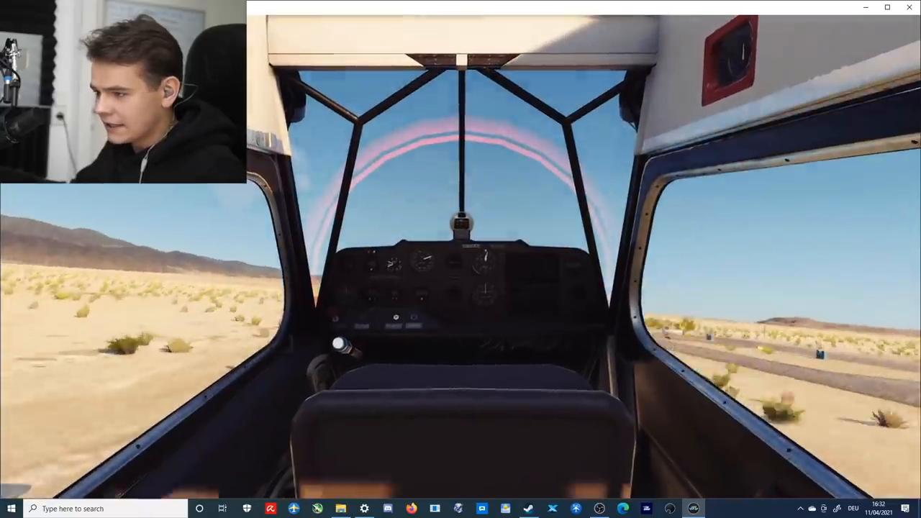
{"action": "key", "text": "F7"}
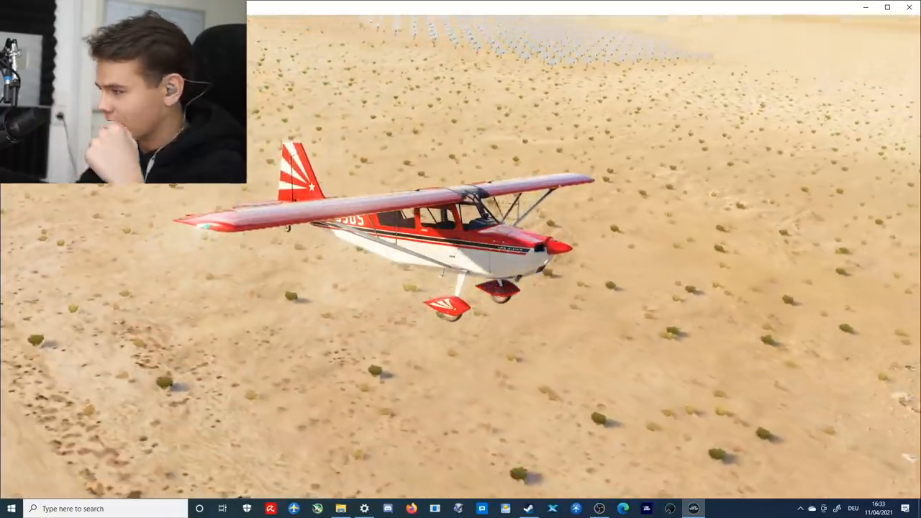
{"action": "key", "text": "f1"}
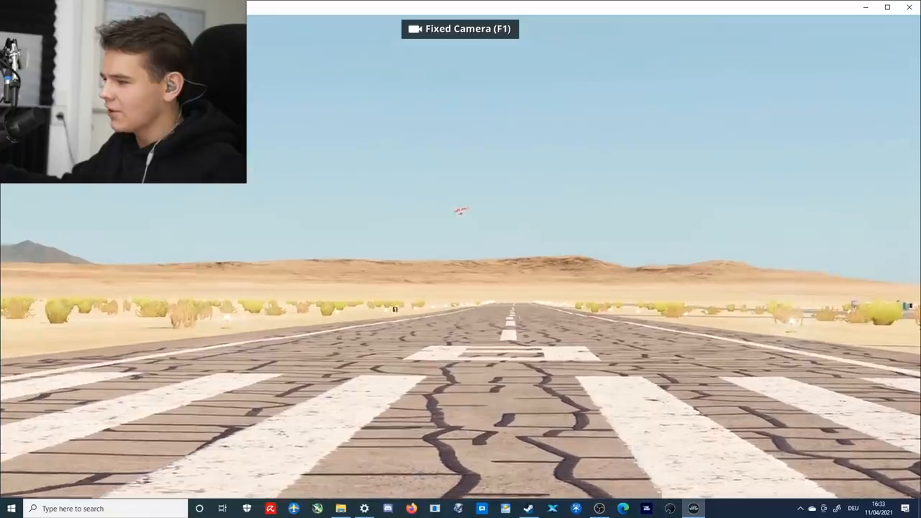
{"action": "key", "text": "F3"}
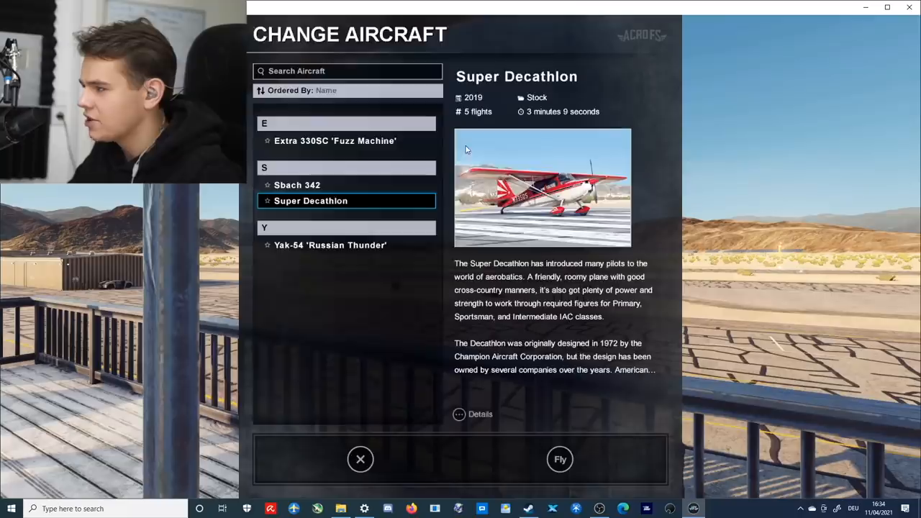
- Fly the Extra 330SC 'Fuzz Machine', switching between ground and cockpit cameras
{"action": "left_click", "coordinate": [334, 140]}
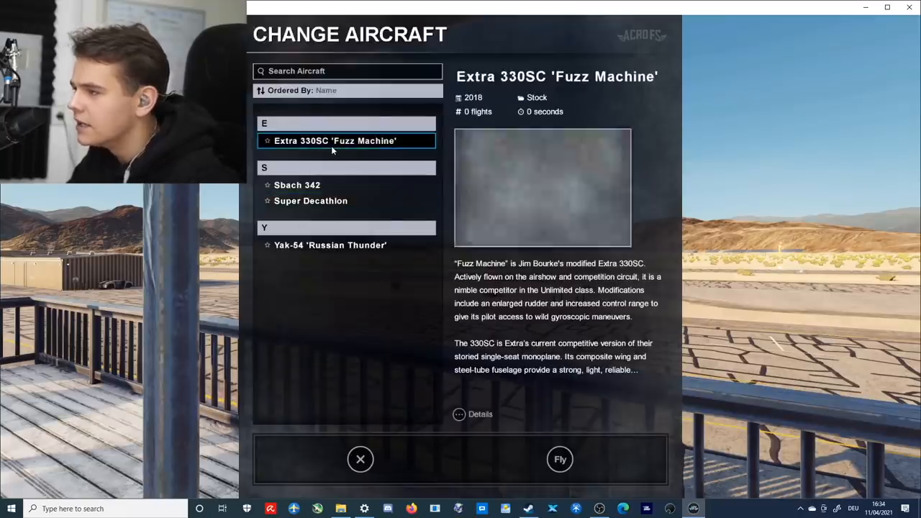
{"action": "left_click", "coordinate": [560, 459]}
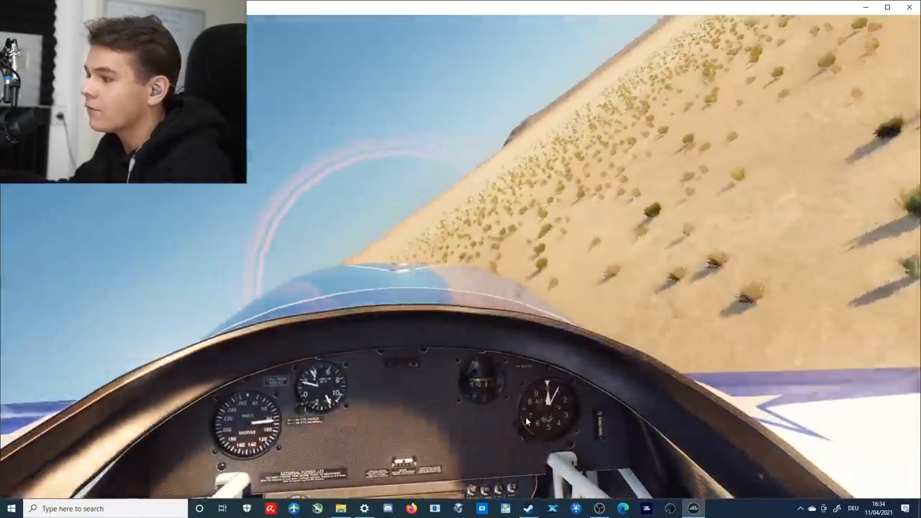
{"action": "key", "text": "F1"}
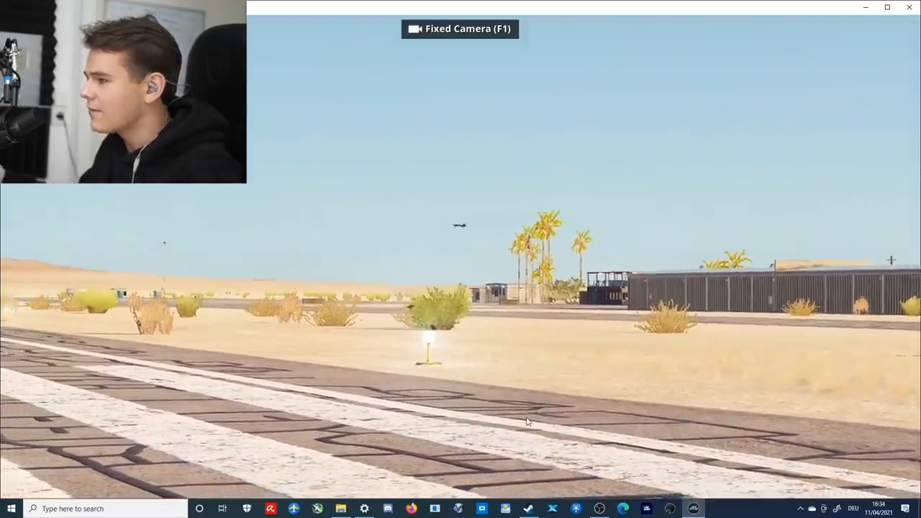
{"action": "key", "text": "F4"}
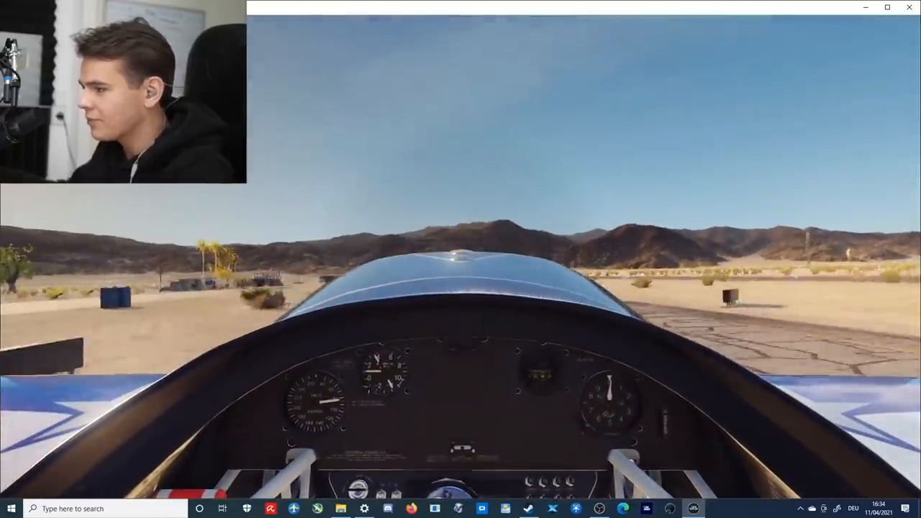
{"action": "key", "text": "f3"}
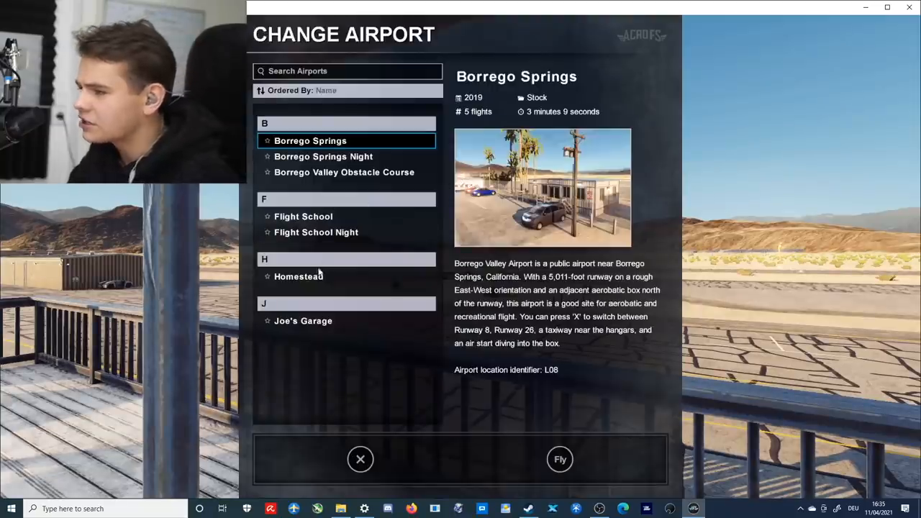
- Start flying from the Homestead airstrip, then pause the flight
{"action": "left_click", "coordinate": [559, 459]}
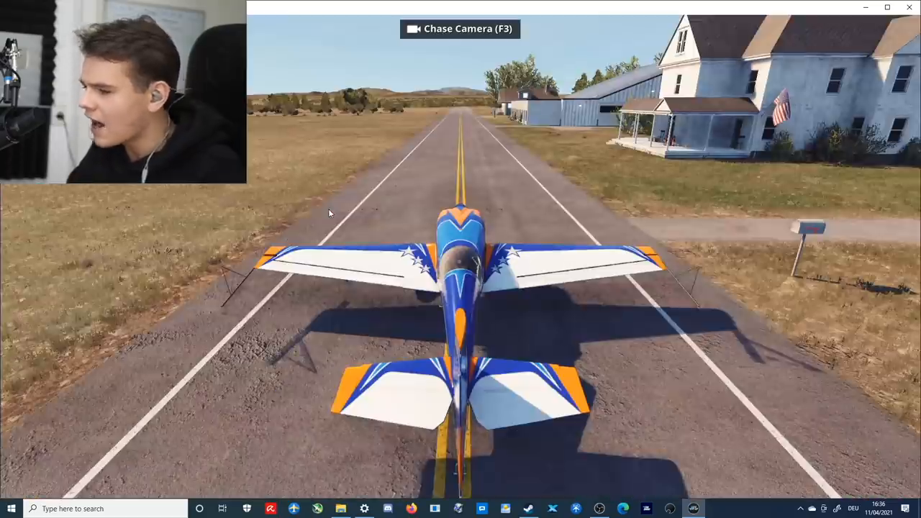
{"action": "key", "text": "Escape"}
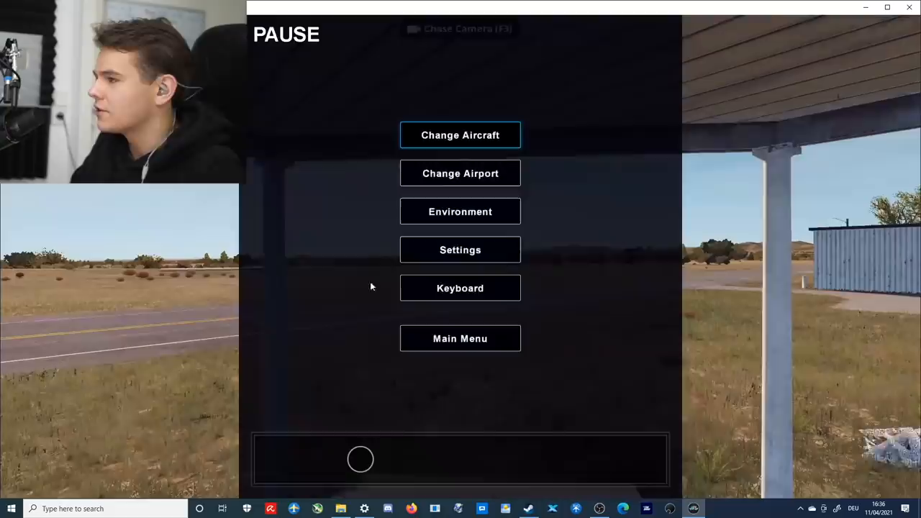
- In Environment, set Cloud Density to 100% and lower the cloud height and thickness
{"action": "left_click", "coordinate": [460, 211]}
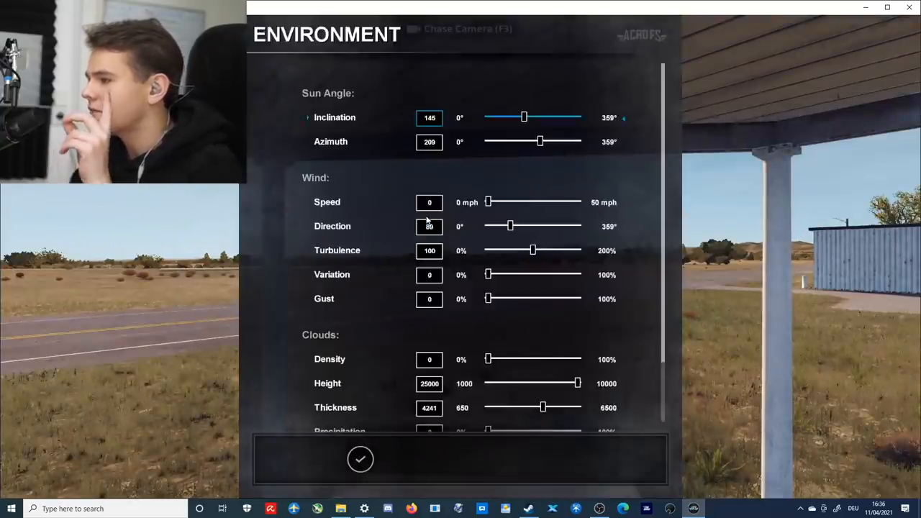
{"action": "scroll", "scroll_direction": "down", "scroll_amount": 3}
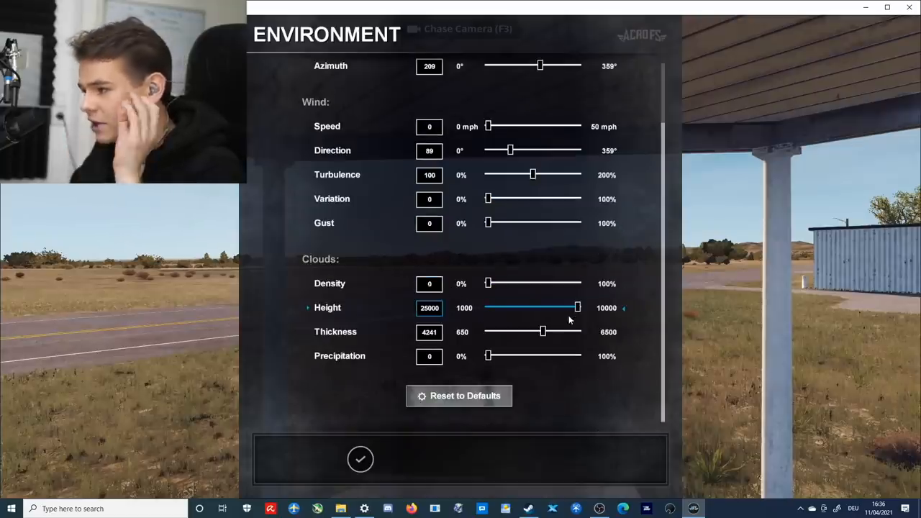
{"action": "left_click_drag", "start_coordinate": [578, 307], "coordinate": [511, 308]}
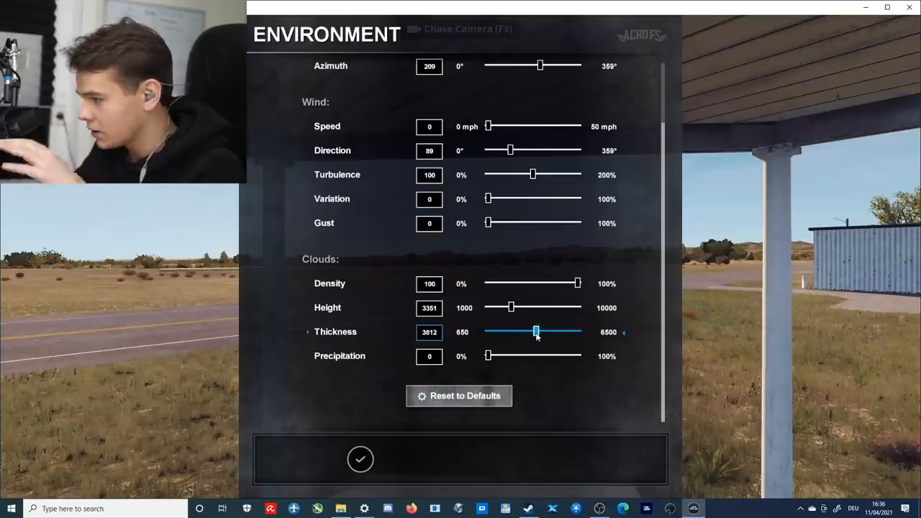
{"action": "left_click_drag", "start_coordinate": [489, 356], "coordinate": [503, 355]}
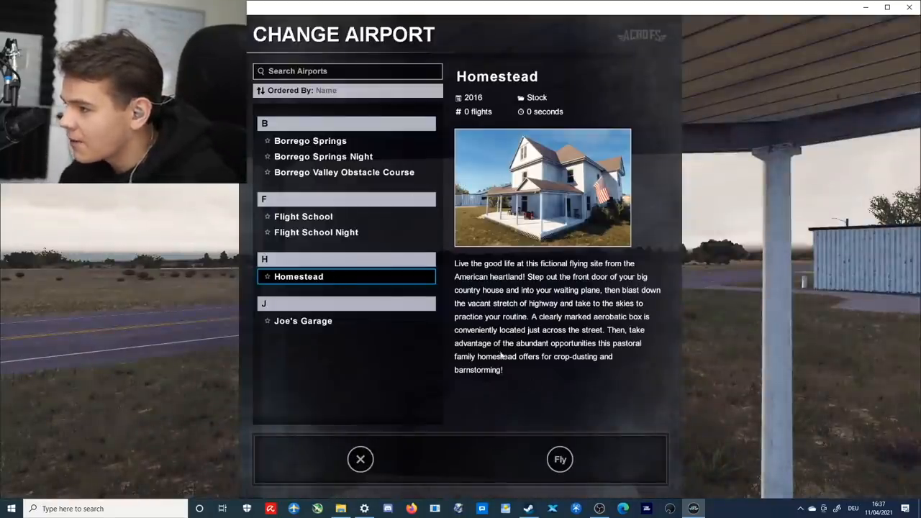
- Fly at Homestead, then pause and bring up the aircraft list
{"action": "left_click", "coordinate": [560, 459]}
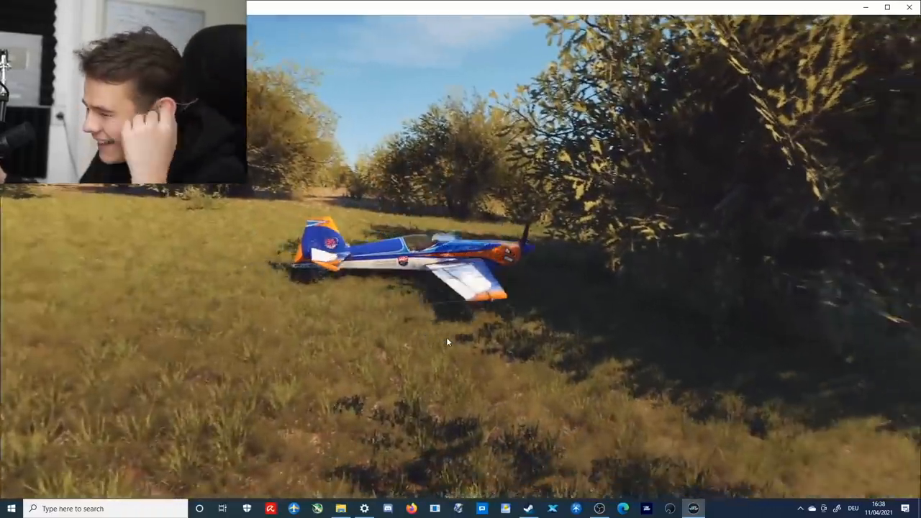
{"action": "key", "text": "Escape"}
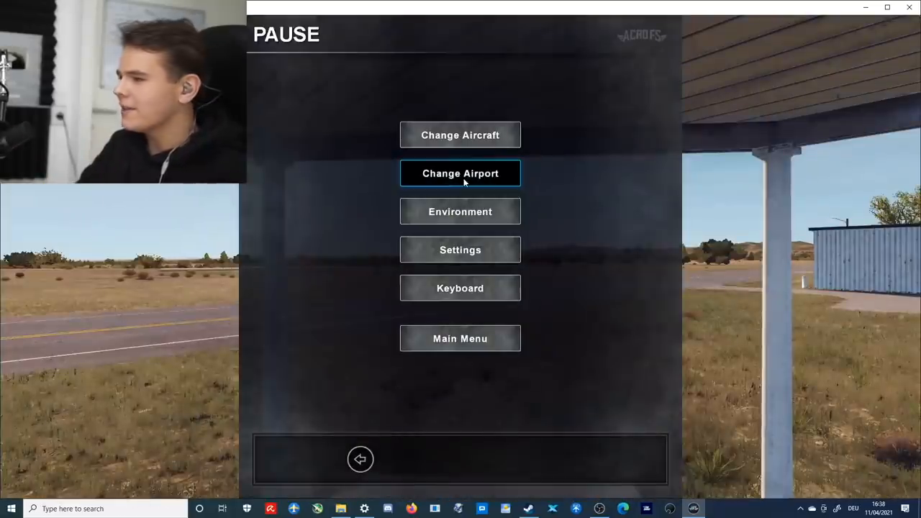
{"action": "left_click", "coordinate": [460, 135]}
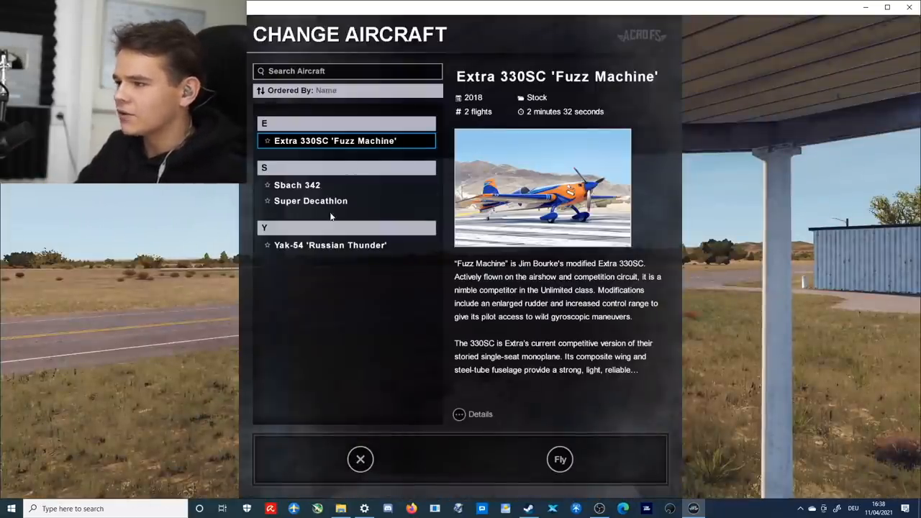
- Fly the Yak-54 'Russian Thunder', then pause to reach the settings
{"action": "left_click", "coordinate": [331, 245]}
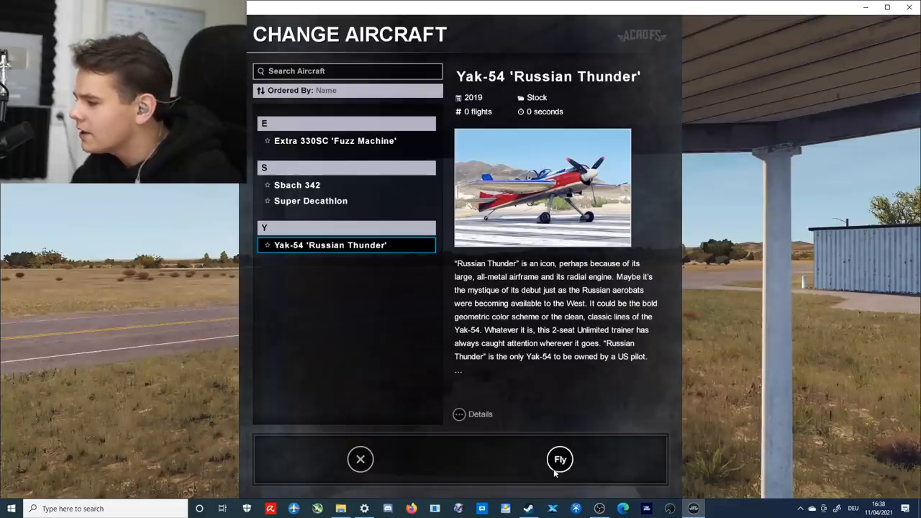
{"action": "left_click", "coordinate": [560, 459]}
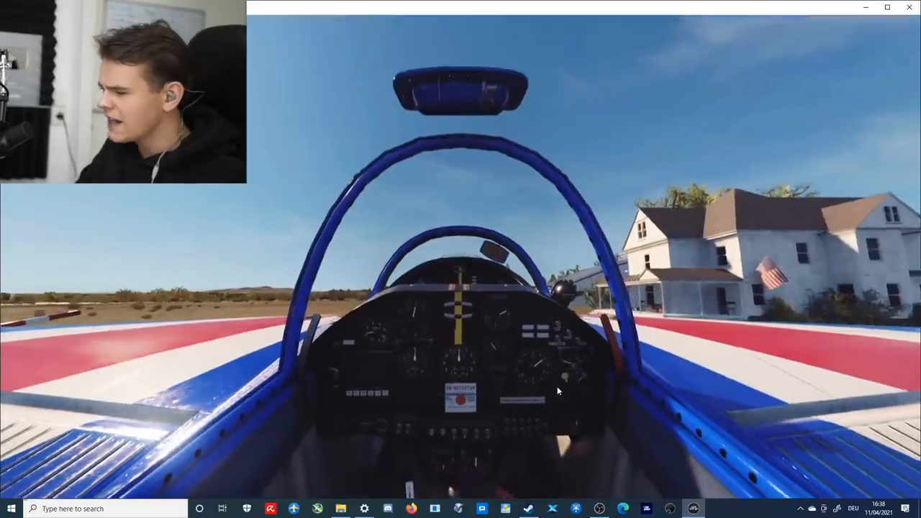
{"action": "key", "text": "F3"}
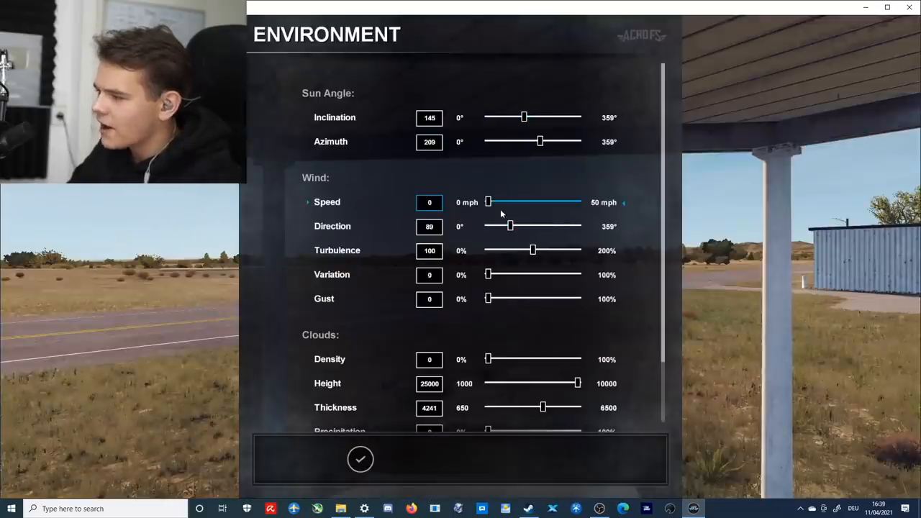
- Set wind speed to 50 mph and precipitation to 100%, then resume the flight
{"action": "left_click_drag", "start_coordinate": [487, 202], "coordinate": [577, 203]}
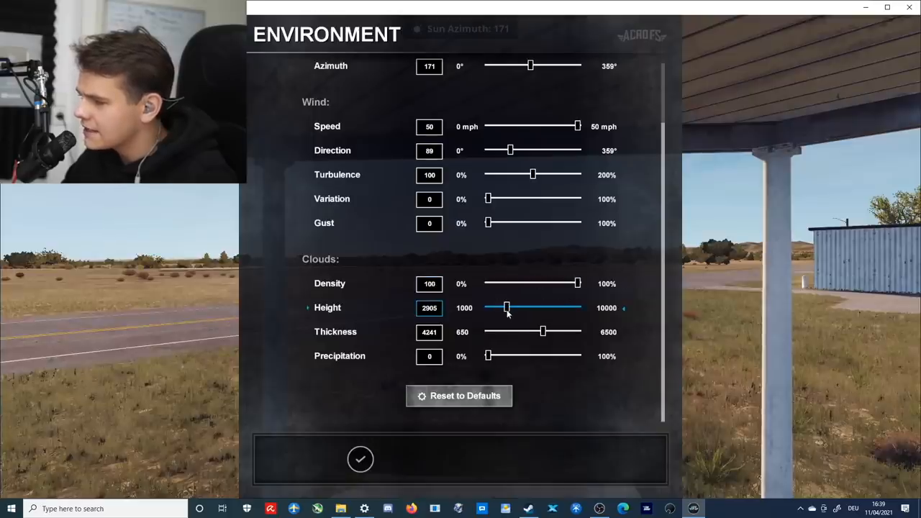
{"action": "left_click_drag", "start_coordinate": [489, 356], "coordinate": [578, 356]}
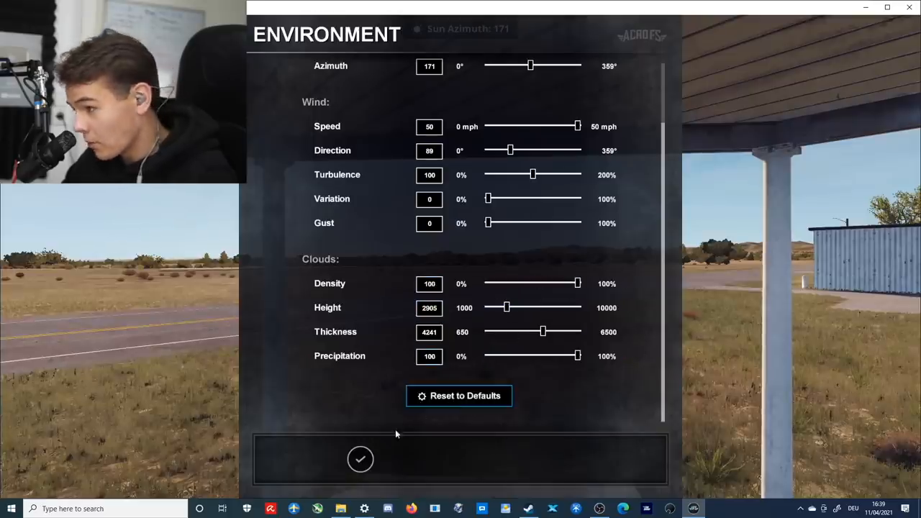
{"action": "left_click", "coordinate": [359, 460]}
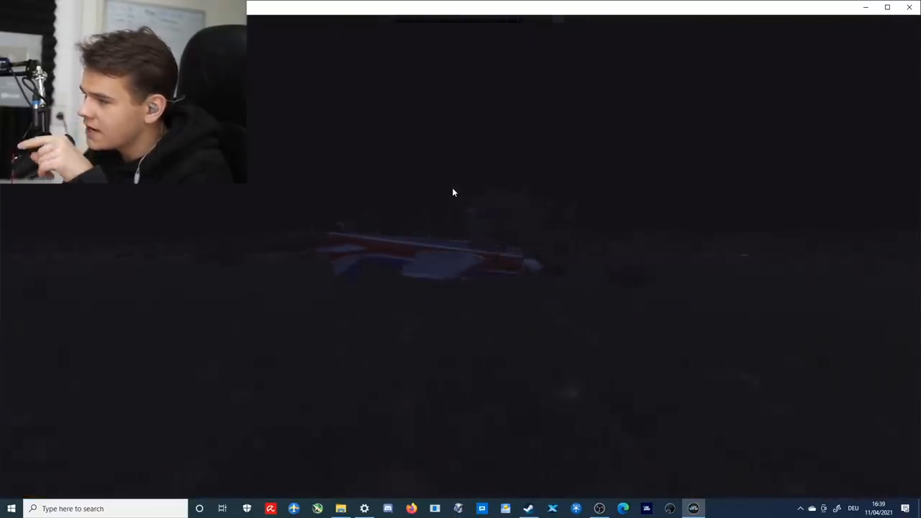
- Restore daylight by setting Sun Inclination to 141 and return to the flight
{"action": "key", "text": "Escape"}
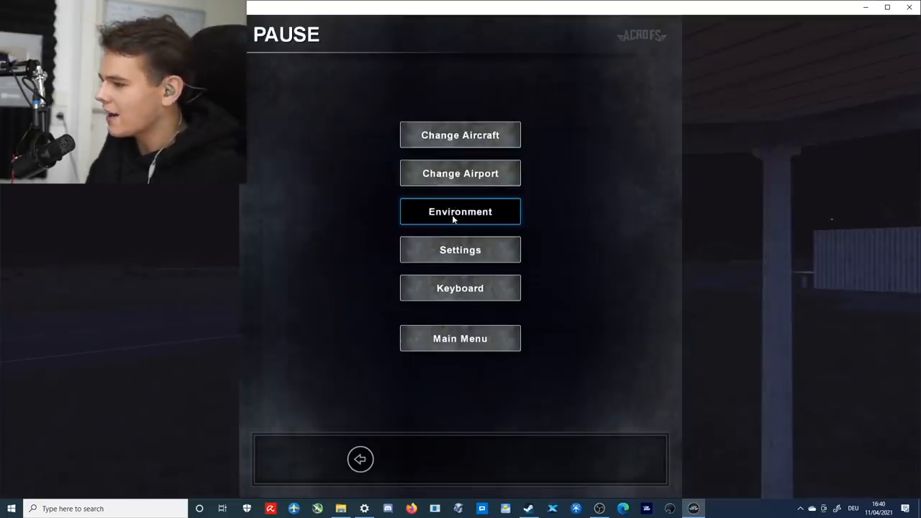
{"action": "left_click", "coordinate": [460, 211]}
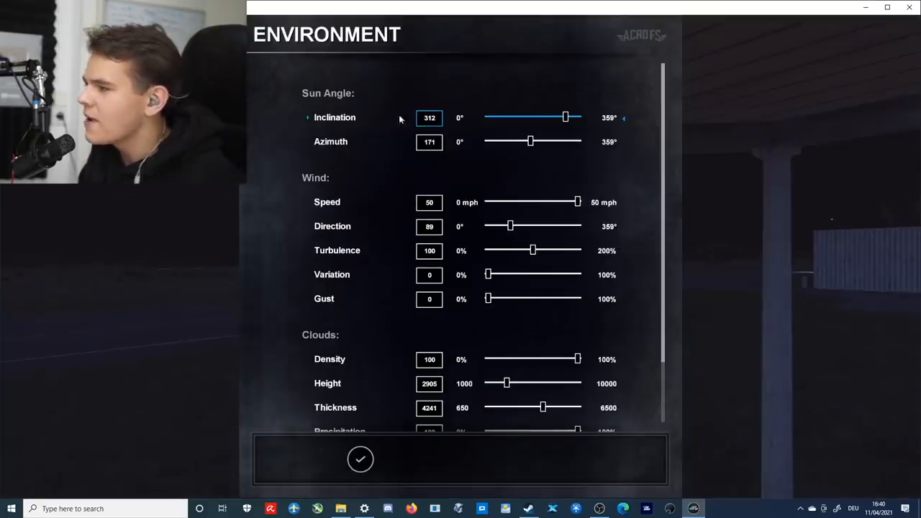
{"action": "left_click_drag", "start_coordinate": [566, 116], "coordinate": [534, 116]}
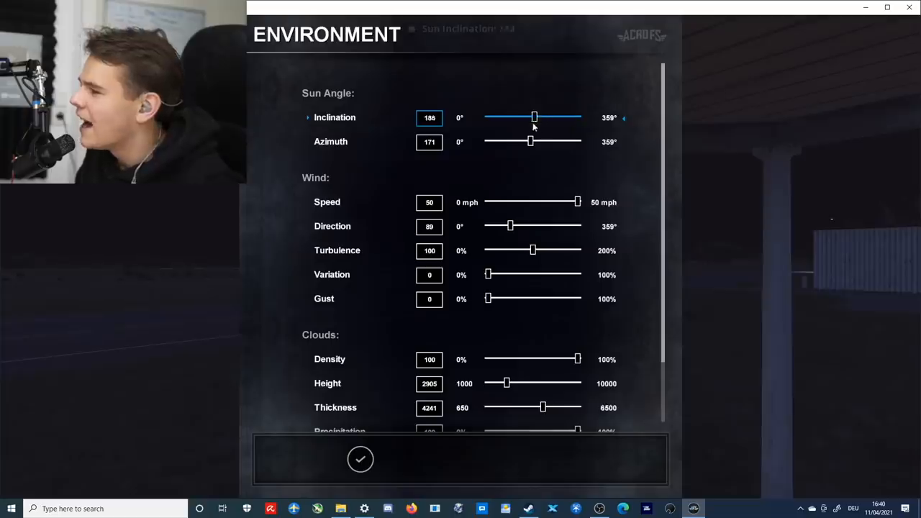
{"action": "left_click_drag", "start_coordinate": [534, 117], "coordinate": [523, 117]}
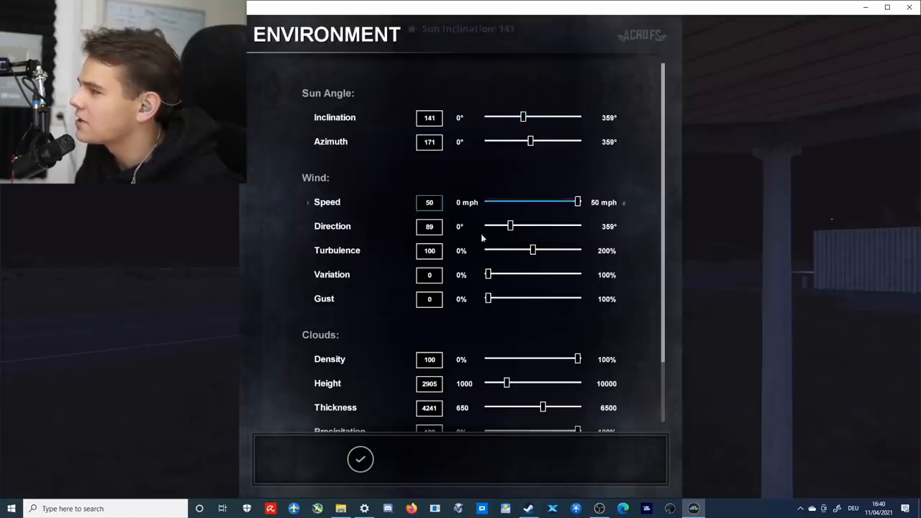
{"action": "left_click", "coordinate": [360, 459]}
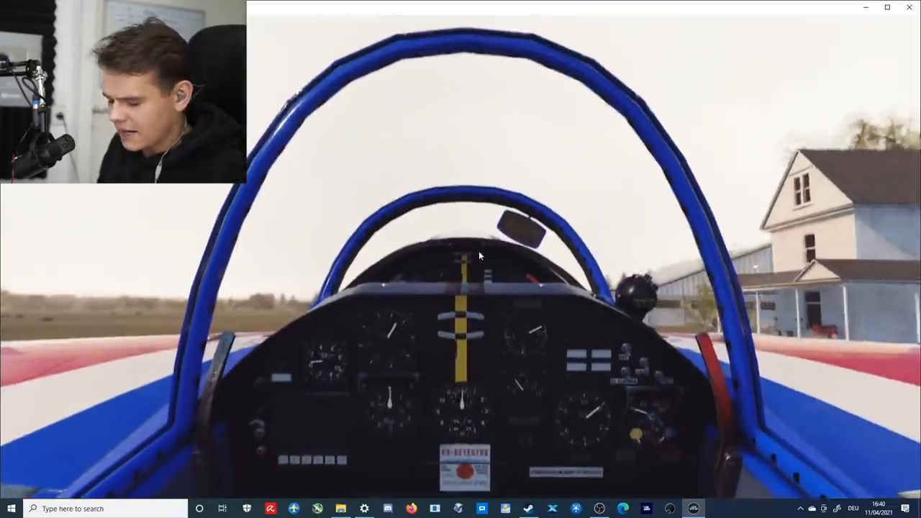
- Watch the low Yak-54 flight over the overcast field from the outside chase camera
{"action": "key", "text": "F6"}
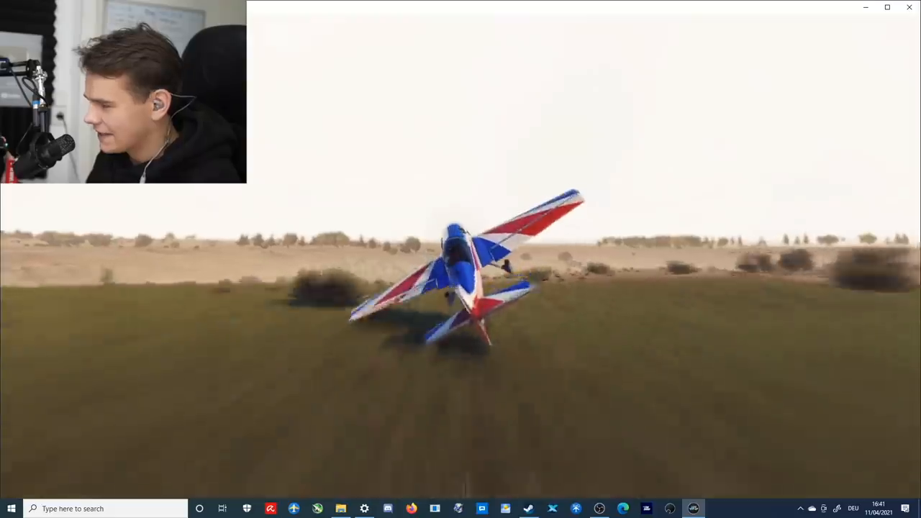
{"action": "key", "text": "f5"}
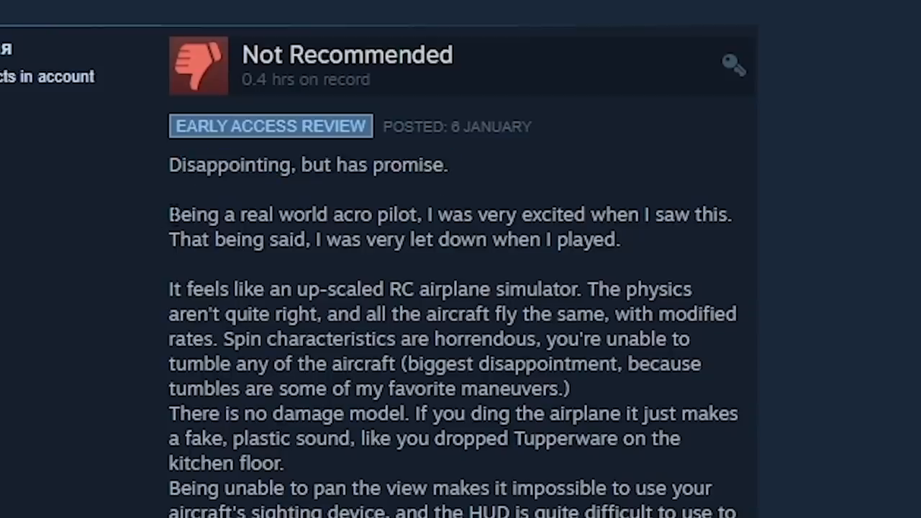
- Highlight the '3.5/10 for me.' line and scroll down to the Recommended reviews
{"action": "left_click_drag", "start_coordinate": [169, 215], "coordinate": [493, 214]}
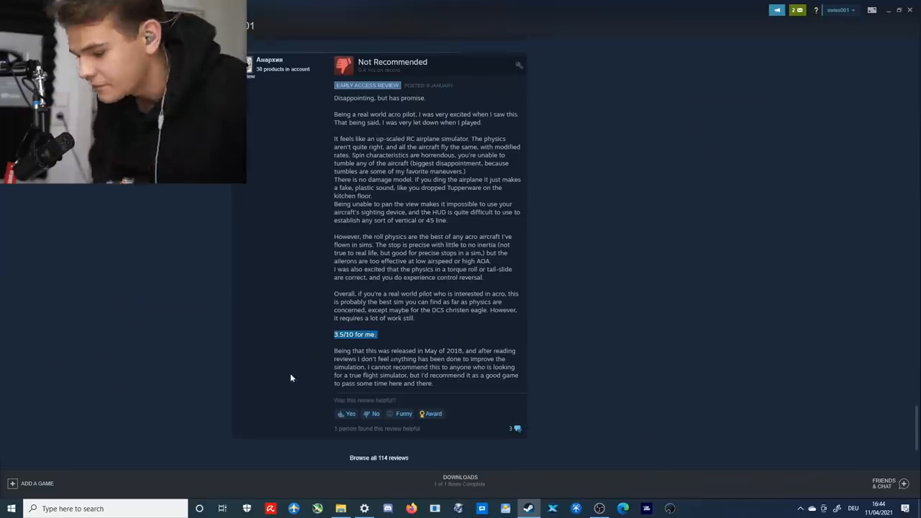
{"action": "scroll", "scroll_direction": "down", "scroll_amount": 3}
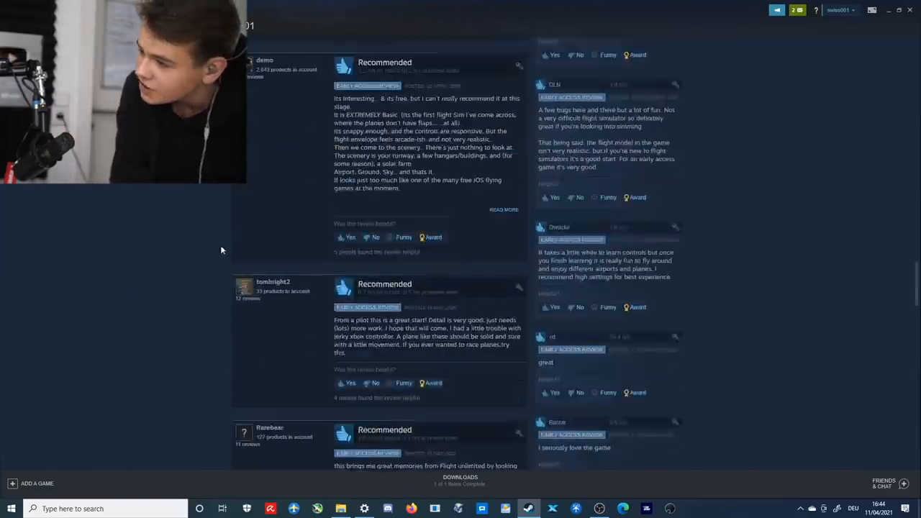